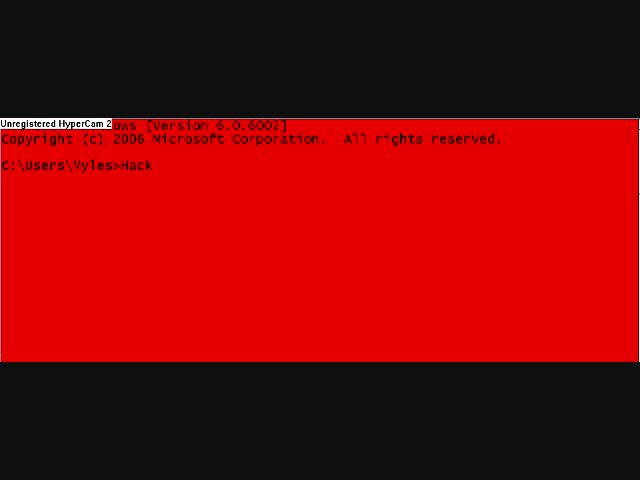
- Caption a welcome to KiteCode in Notepad after clearing stray words
type("Floods")
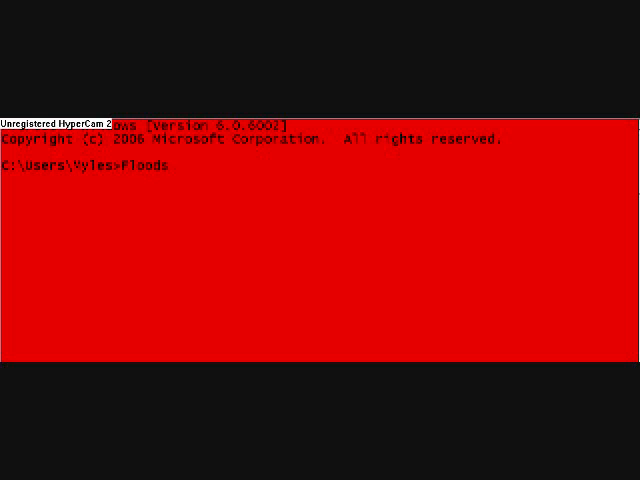
type("viru")
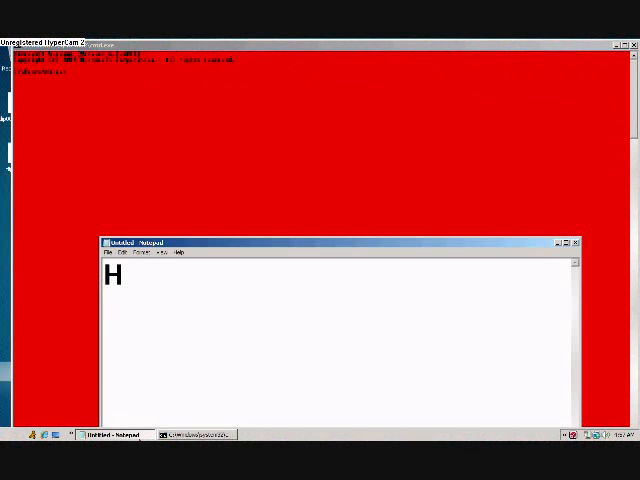
type("ello and Wel")
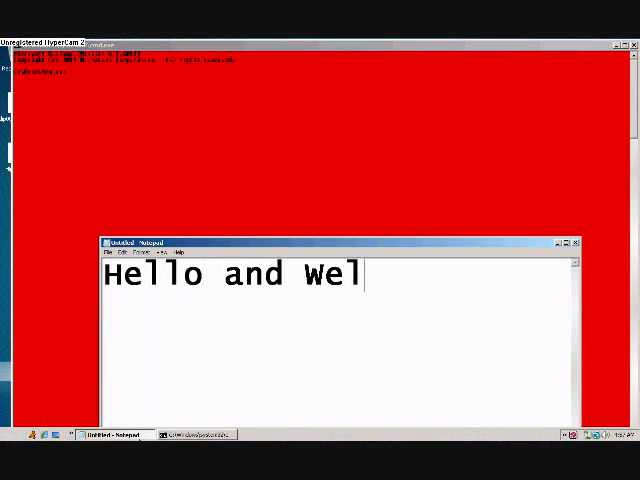
type("come To K")
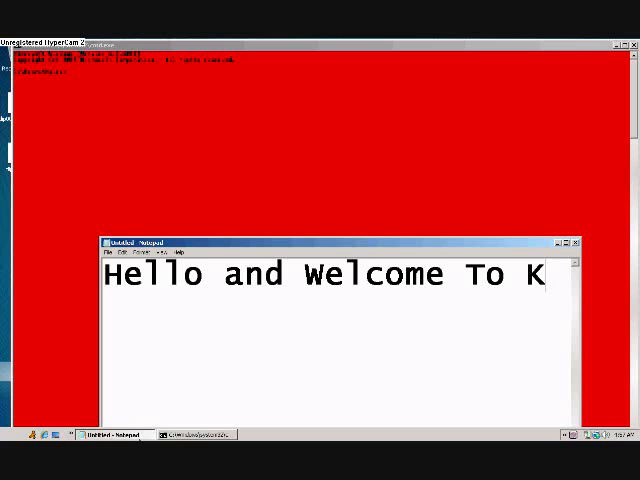
type("iteCode")
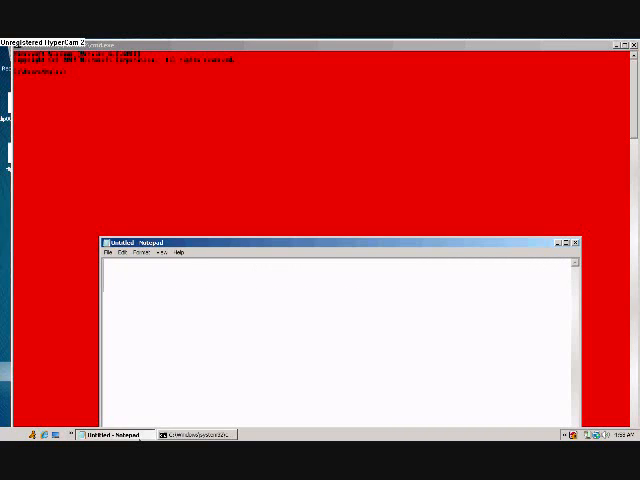
- Caption that today's video shows how to use Cain on a wireless network
type("Today we wi")
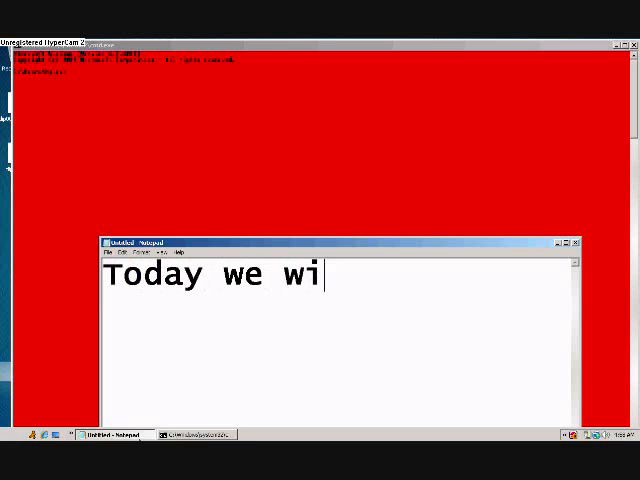
type("ll be showing you")
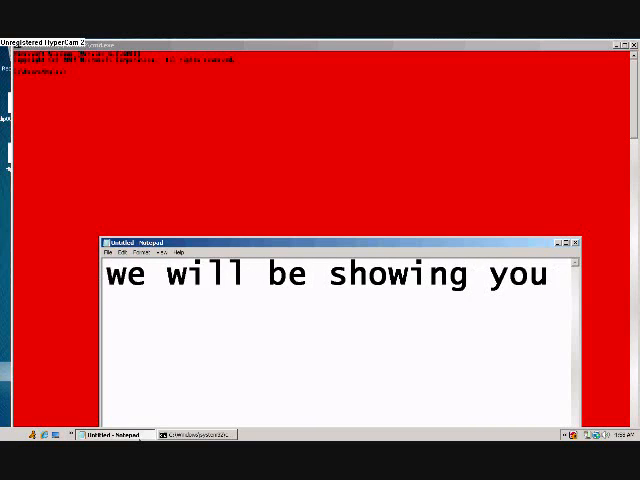
type("how to use cai")
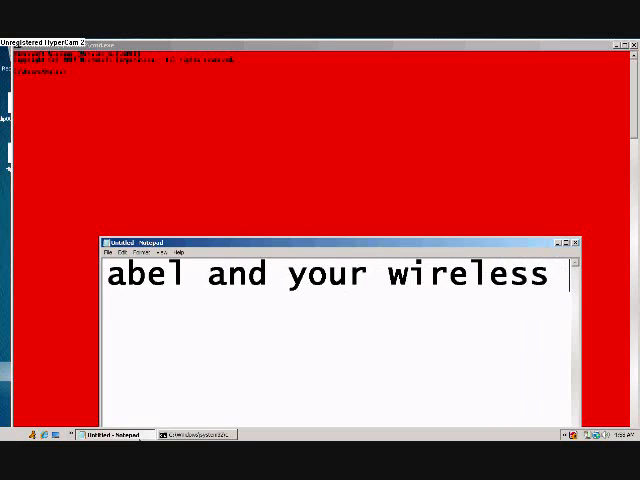
type("network =P")
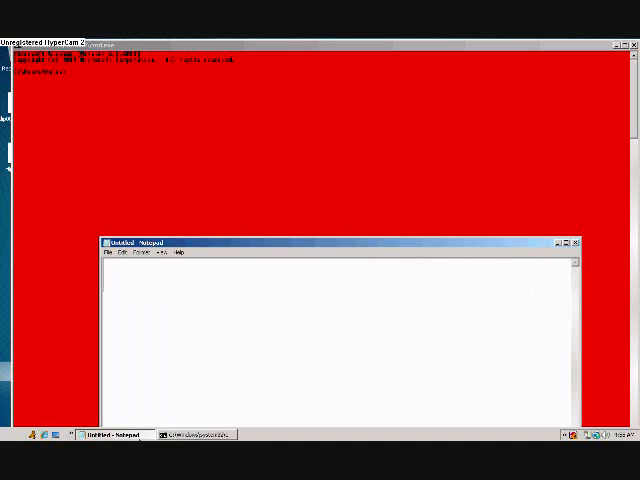
- Caption that the download link and info will be on the side
type("Th")
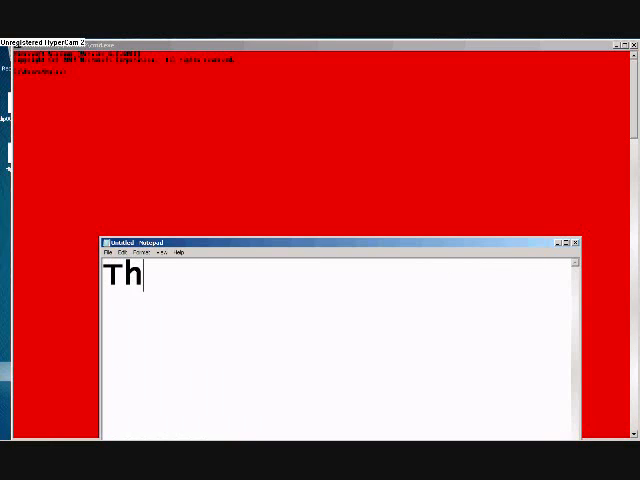
type("e download li")
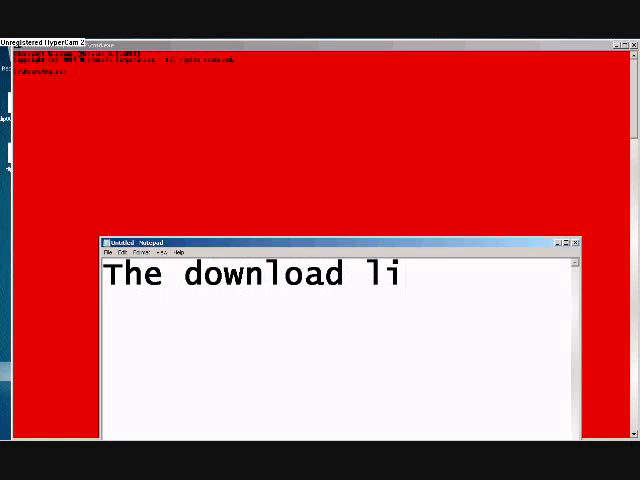
type("nk will be o")
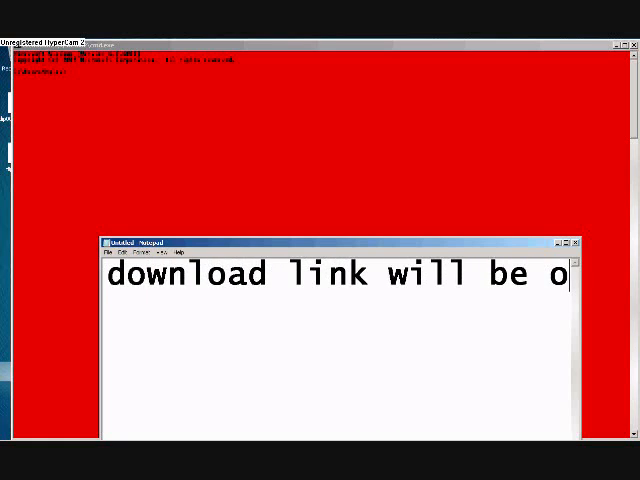
type("on the side were the")
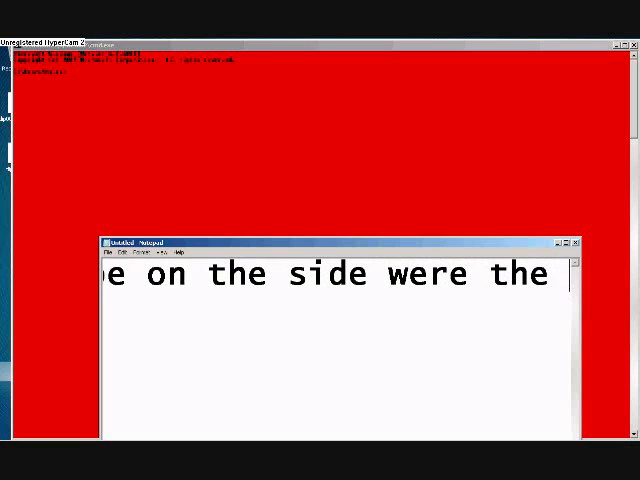
type("info is")
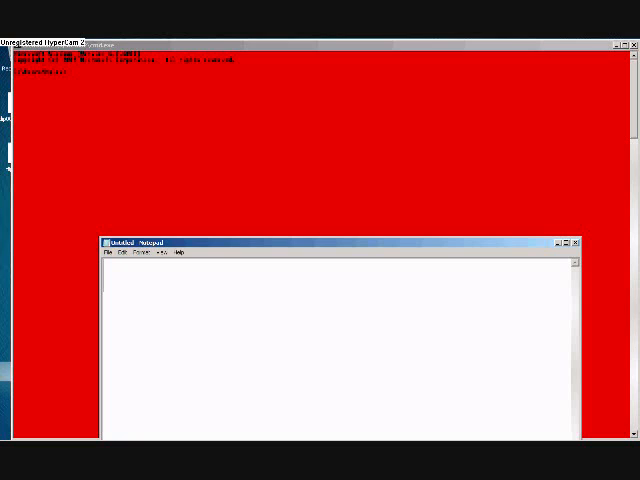
- Caption to start and run cain.exe as administrator
type("So start")
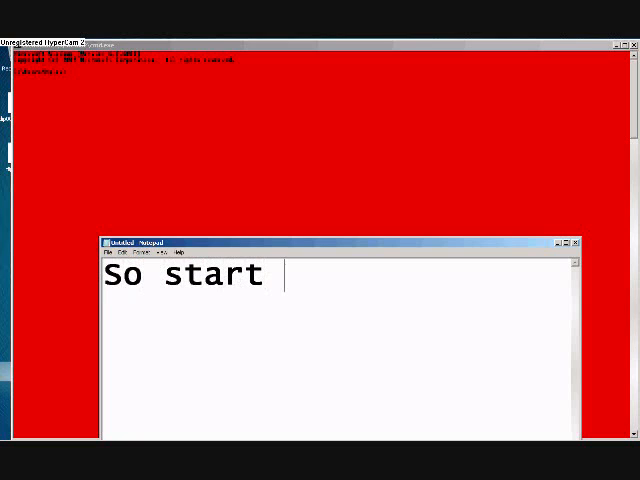
type("and run")
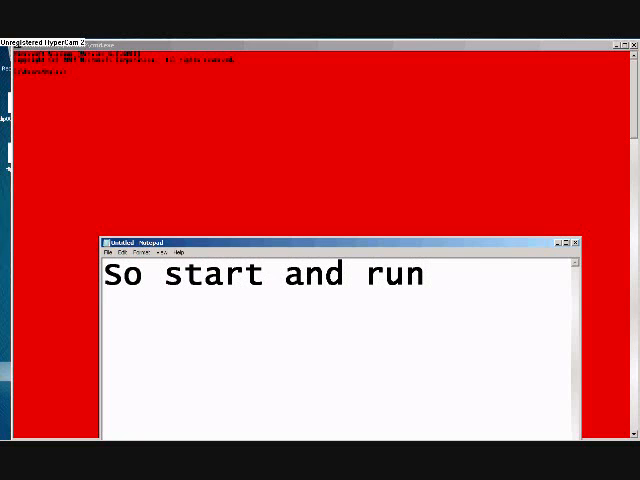
type("cain.exe as a adminas")
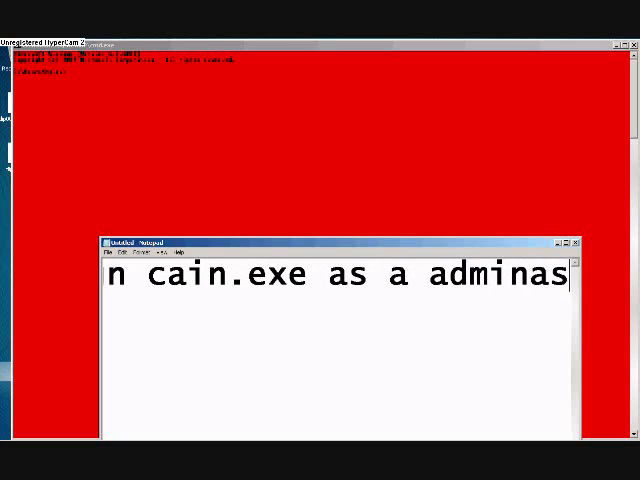
type("trator")
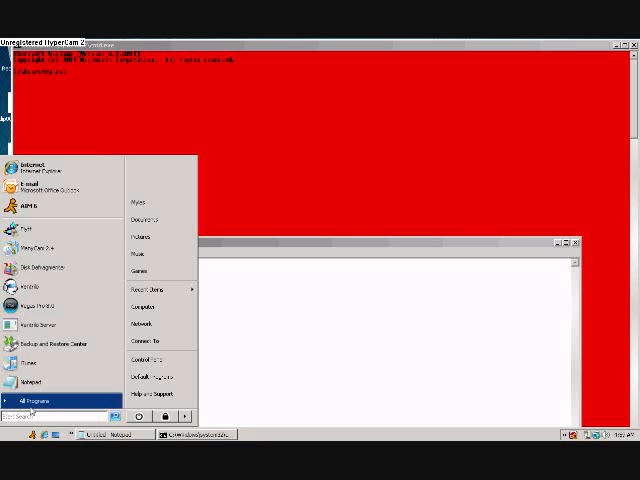
- Launch Cain & Abel and go to its Wireless section, captioning the move
left_click(36, 400)
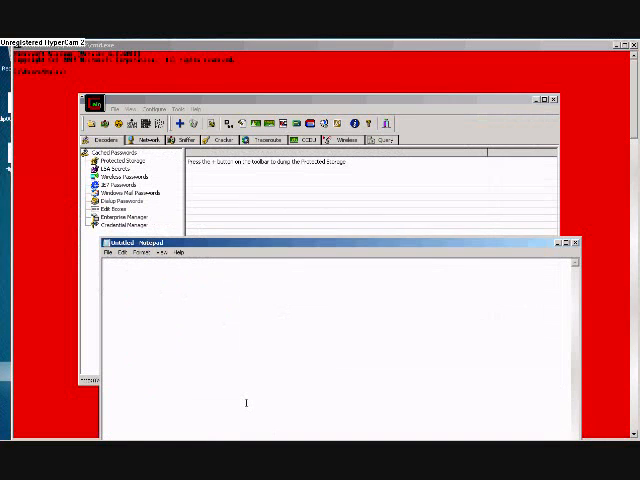
type("Now go to")
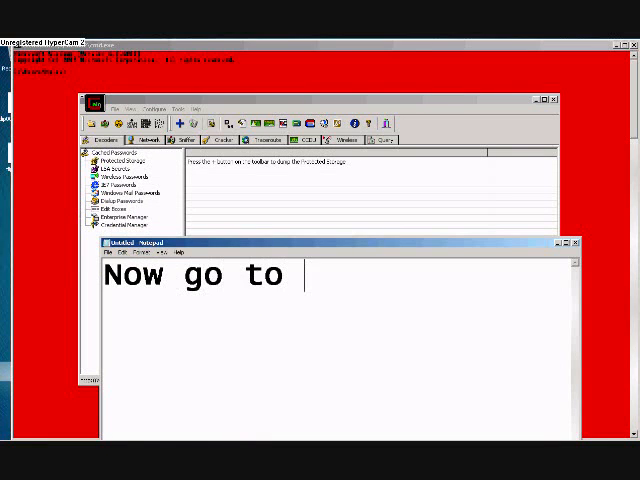
type("Wireless")
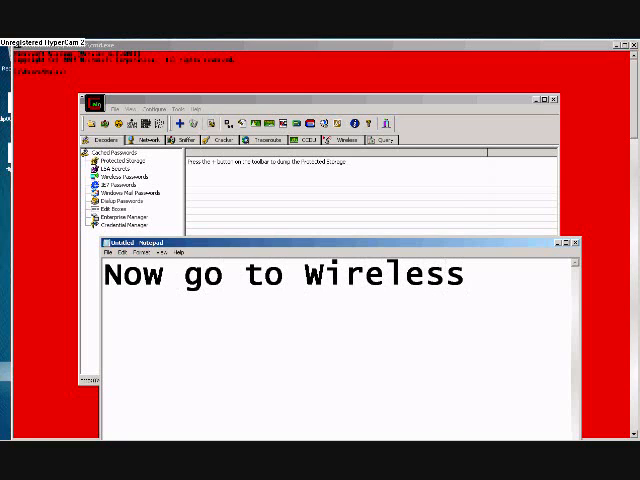
mouse_move(418, 168)
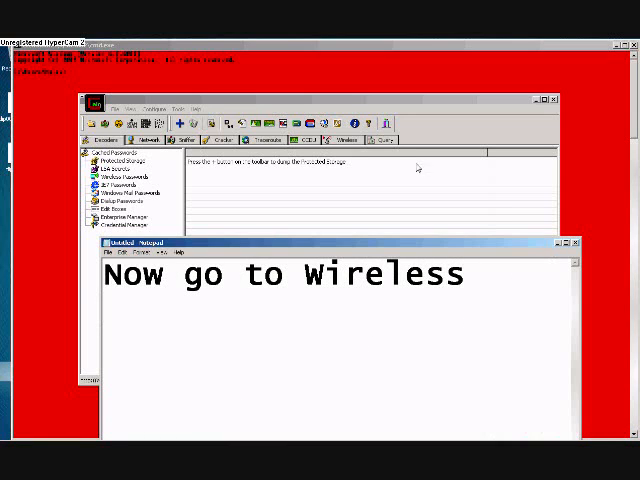
left_click(358, 140)
type(" an")
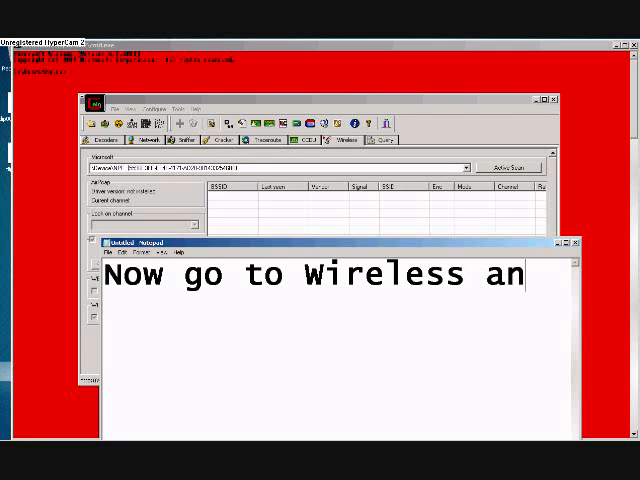
- Caption and start an active scan for nearby wireless networks
type("d hit active scan")
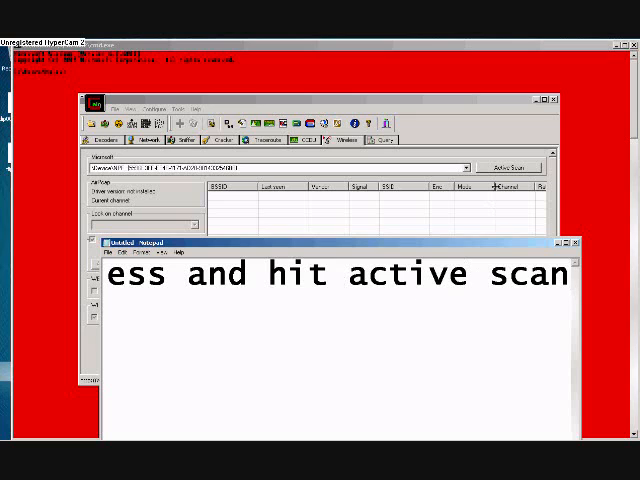
left_click(510, 168)
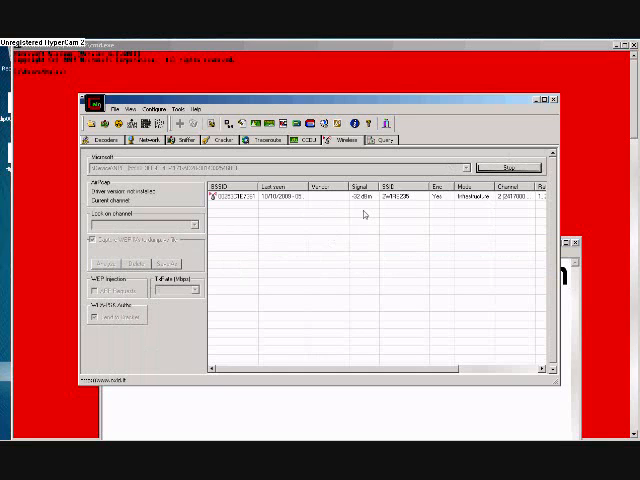
- Stop the scan and caption that this is what came up for the wireless
left_click(512, 168)
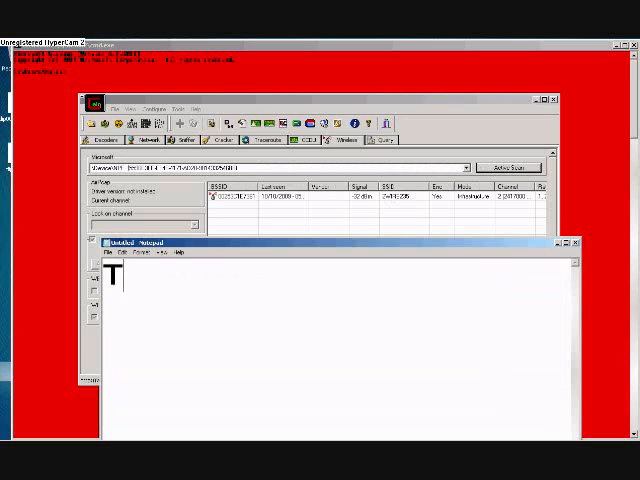
type("hat is what came")
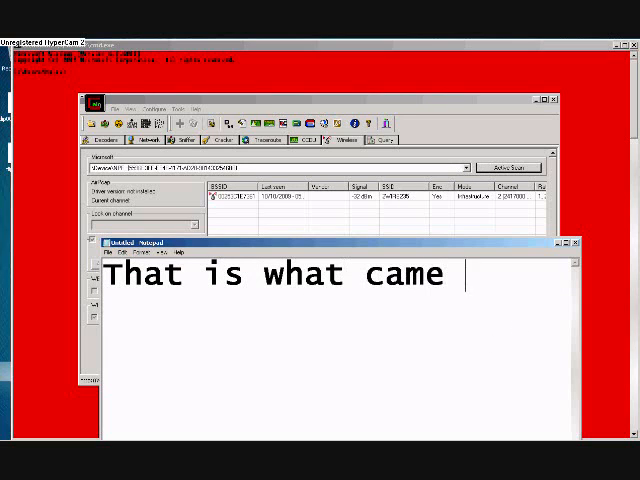
type("up for my wirel")
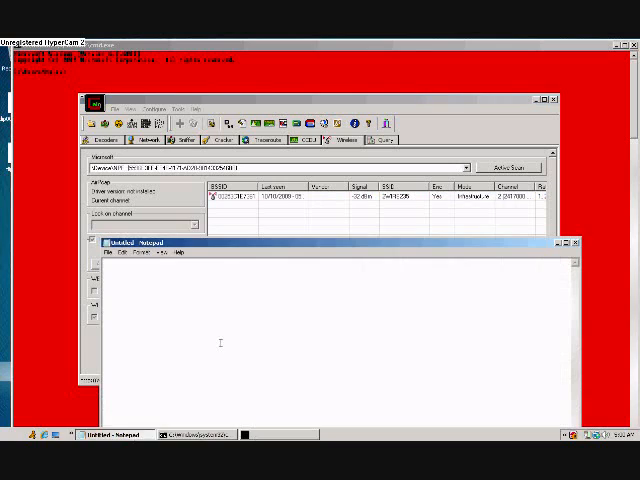
- Caption to click the detected network and go to the sniffer
type("clcik on it")
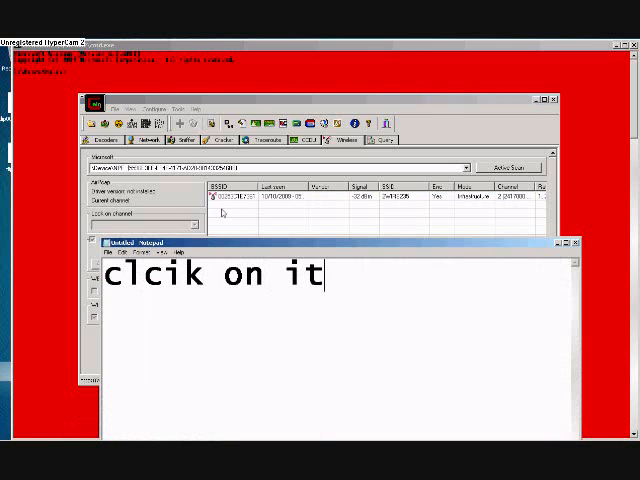
type("and go")
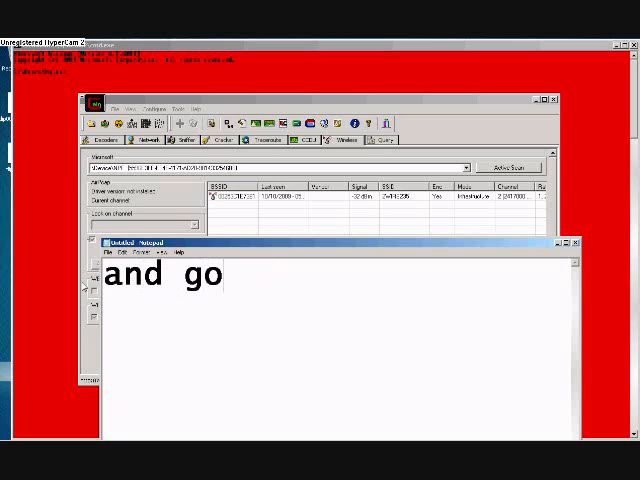
type("to sniffer")
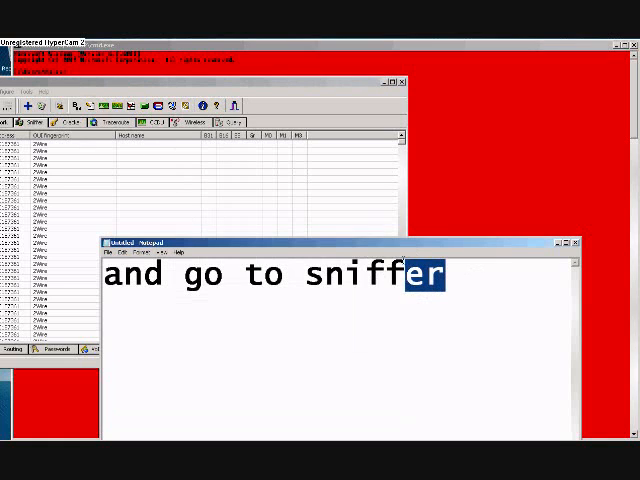
- Caption that IP addresses are blocked out and viewers should hit the plus
type("hi")
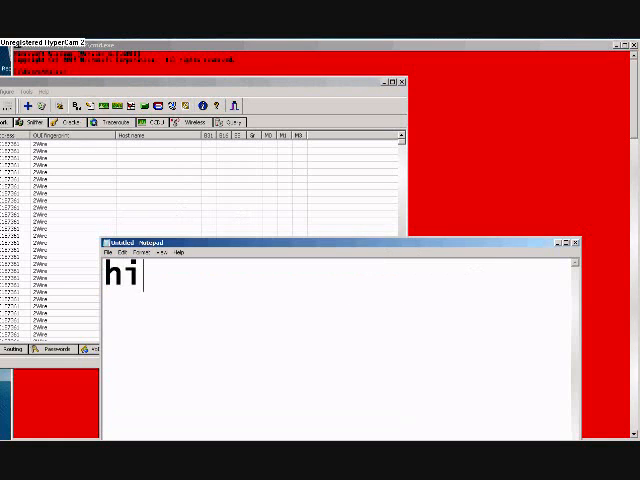
type("im blocki")
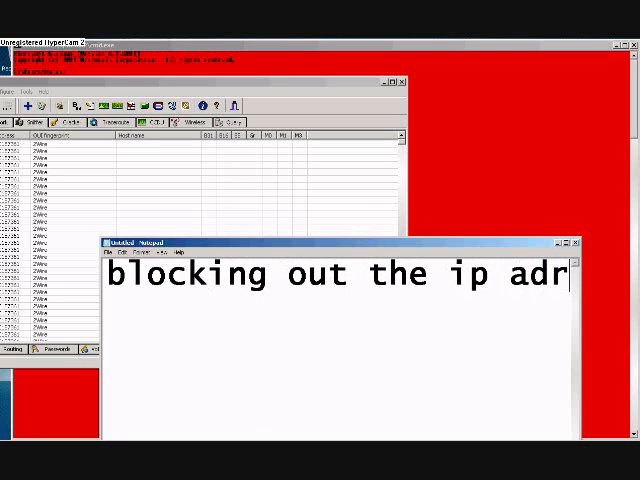
type("esses so you don")
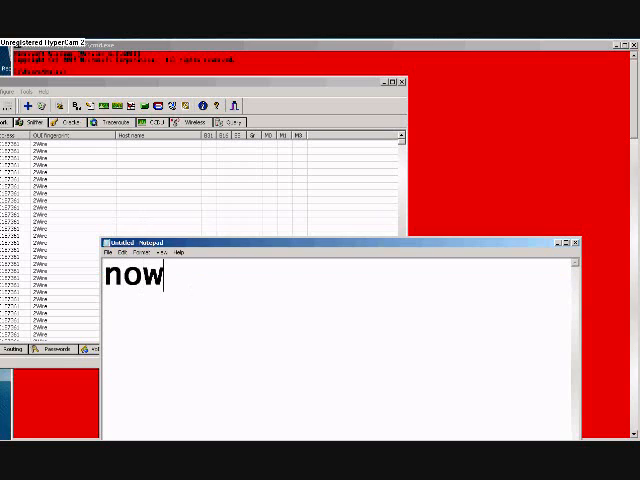
type("hit")
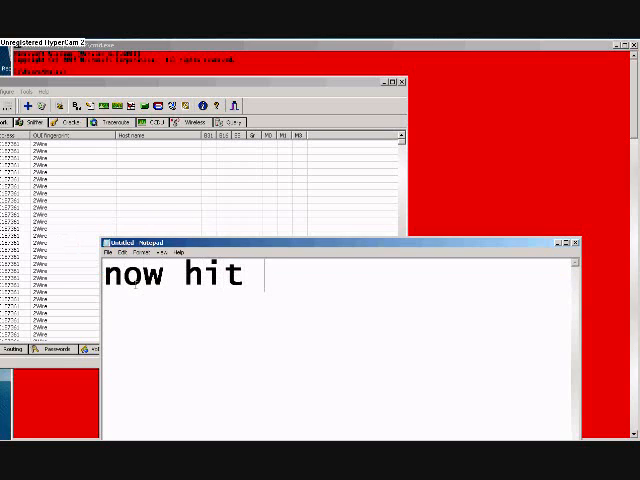
type("the plus")
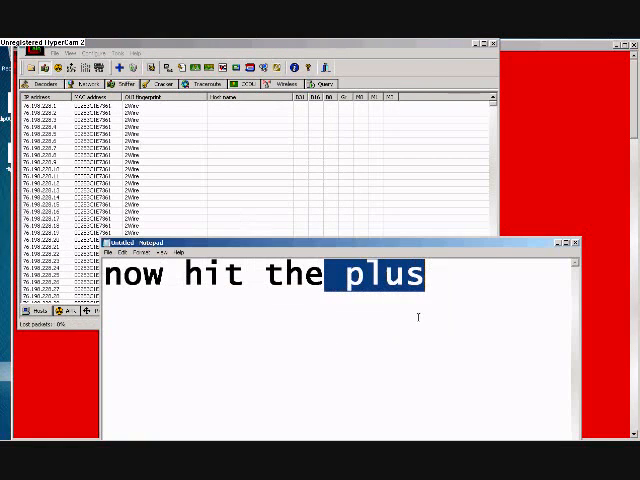
- Launch the MAC address scan of the network from the plus button
type("after you")
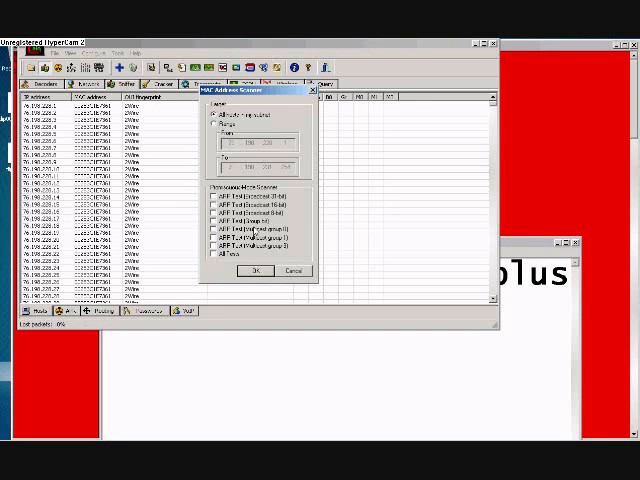
left_click(256, 272)
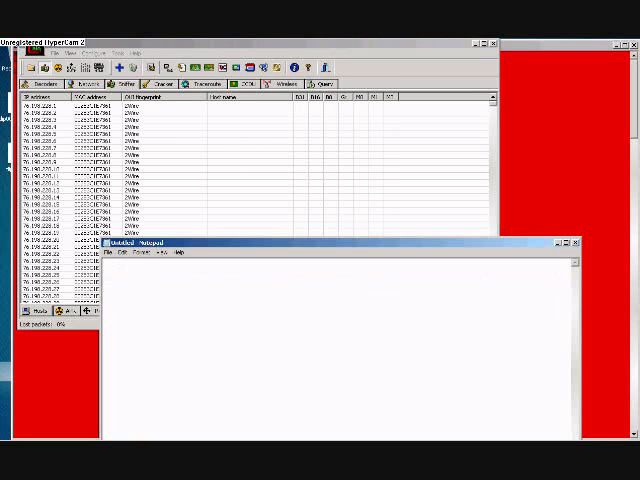
- Caption that it brought up a list of IPs and wish viewers 'Have Fun !! =D'
type("and it brought me")
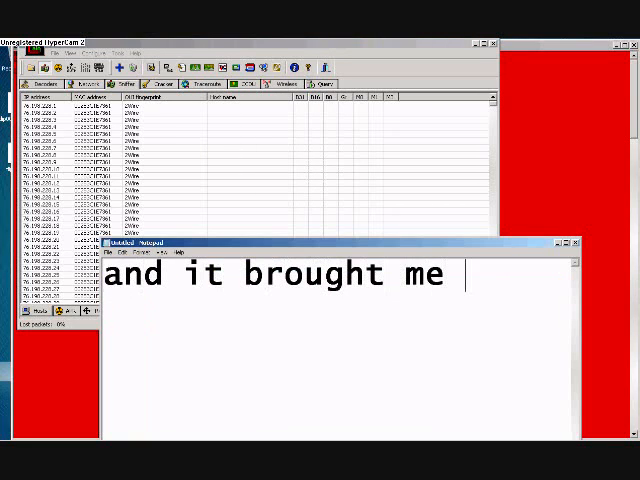
type("up a list of m")
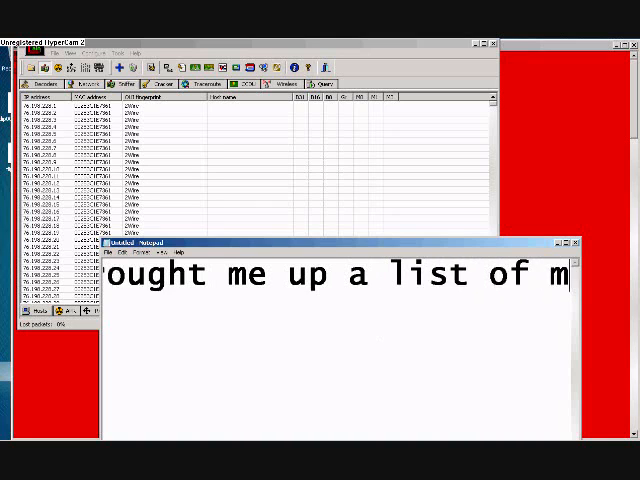
type("ips on my")
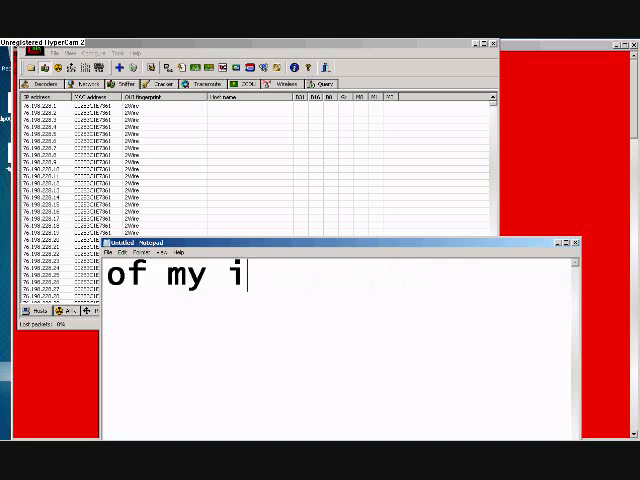
type("Have")
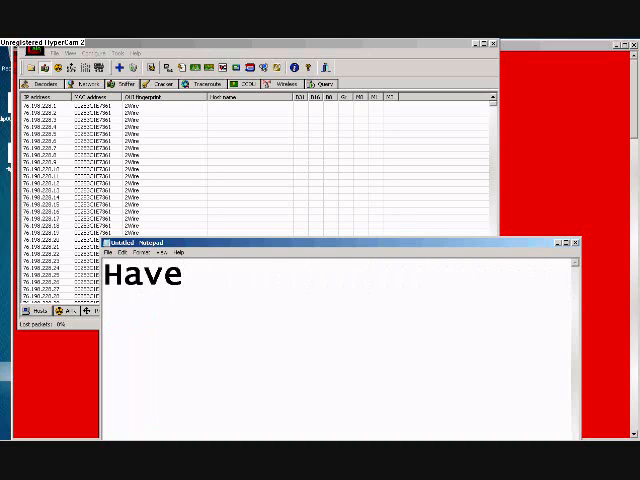
type("Fun !! =D")
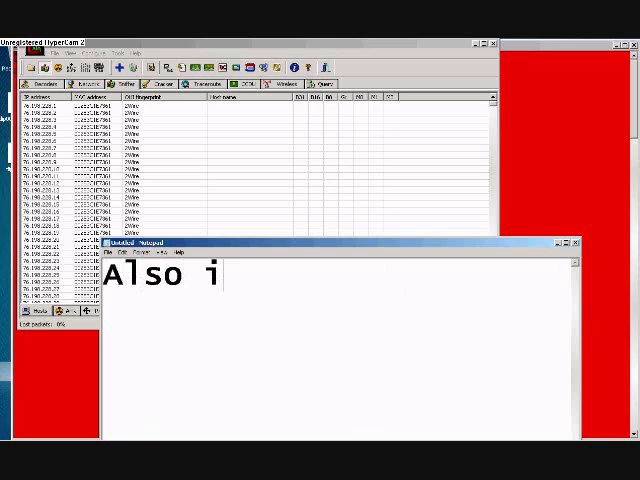
- Caption a disclaimer about not being responsible for how viewers use the program
type("am not resp")
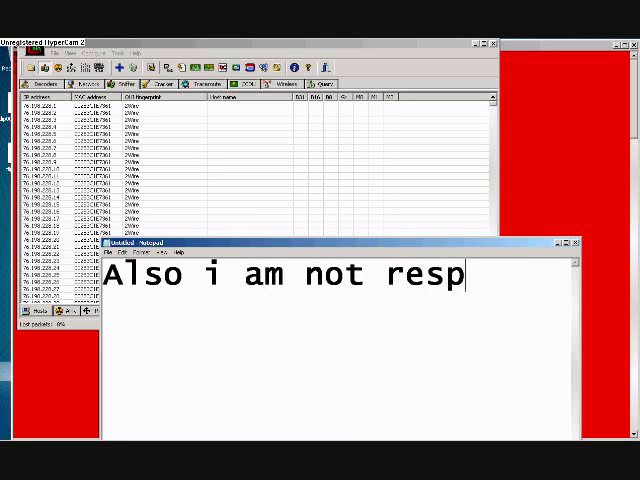
type("onsible for your")
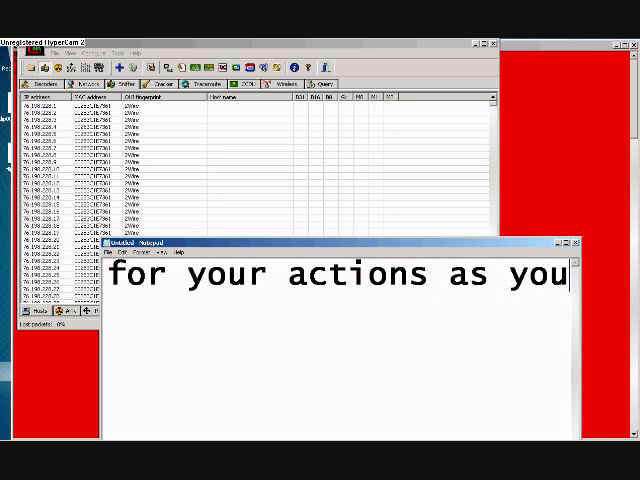
type("use this progr")
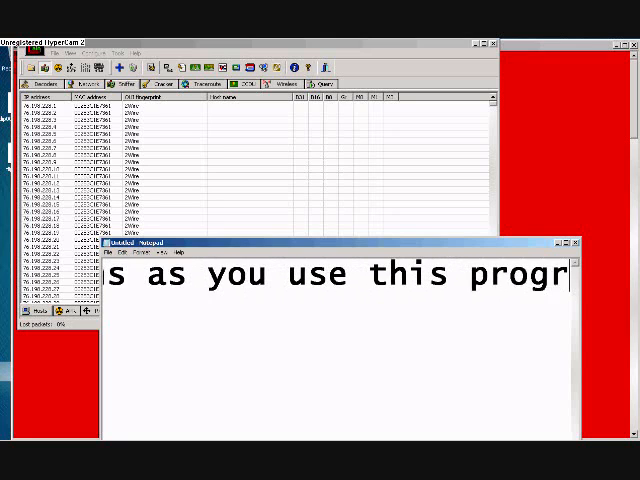